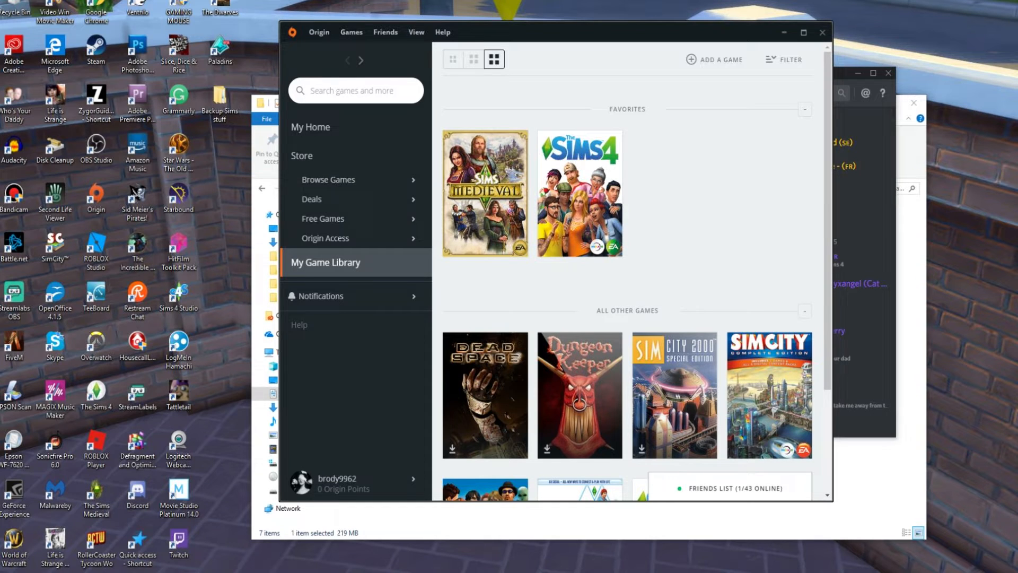
{"action": "mouse_move", "coordinate": [566, 305]}
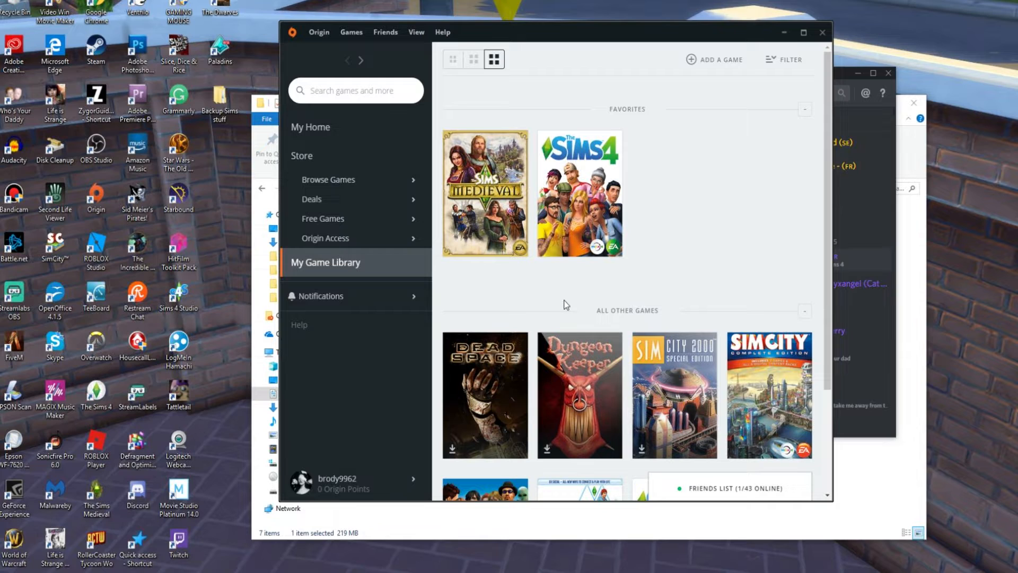
Show Application Settings on Installs & Saves, where cloud storage for saves is on
{"action": "left_click", "coordinate": [317, 29]}
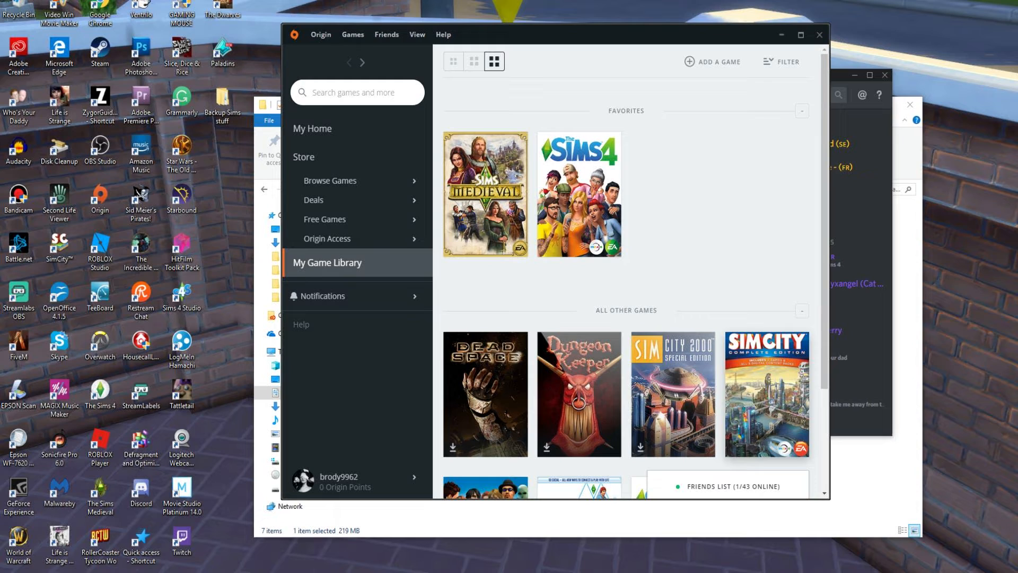
{"action": "mouse_move", "coordinate": [847, 496]}
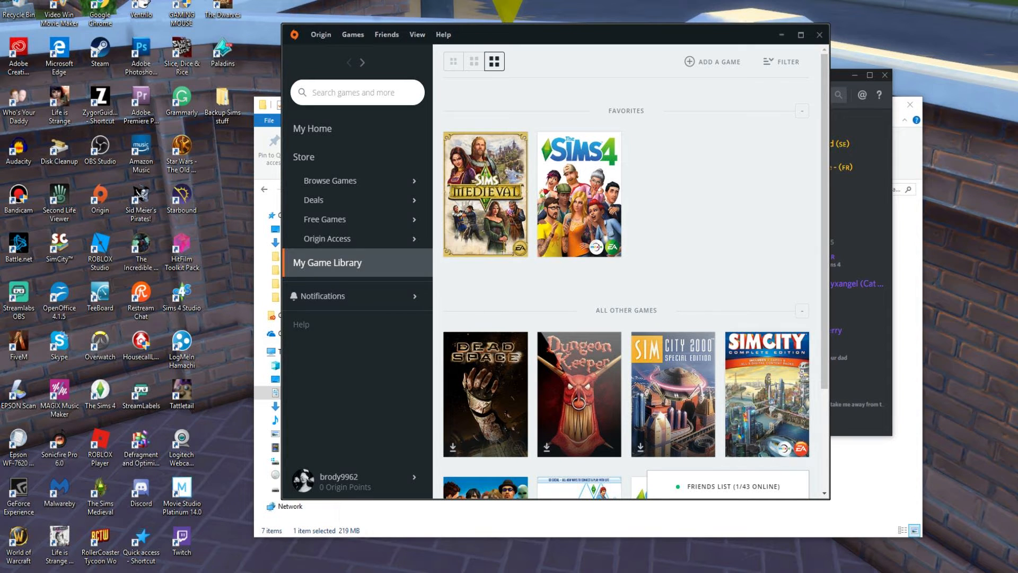
{"action": "mouse_move", "coordinate": [377, 1]}
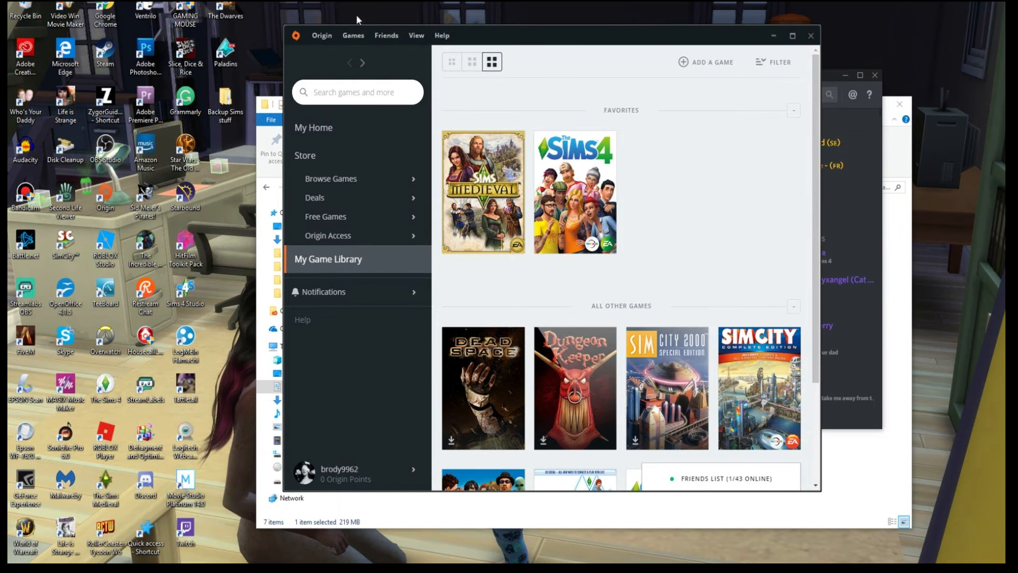
{"action": "mouse_move", "coordinate": [326, 64]}
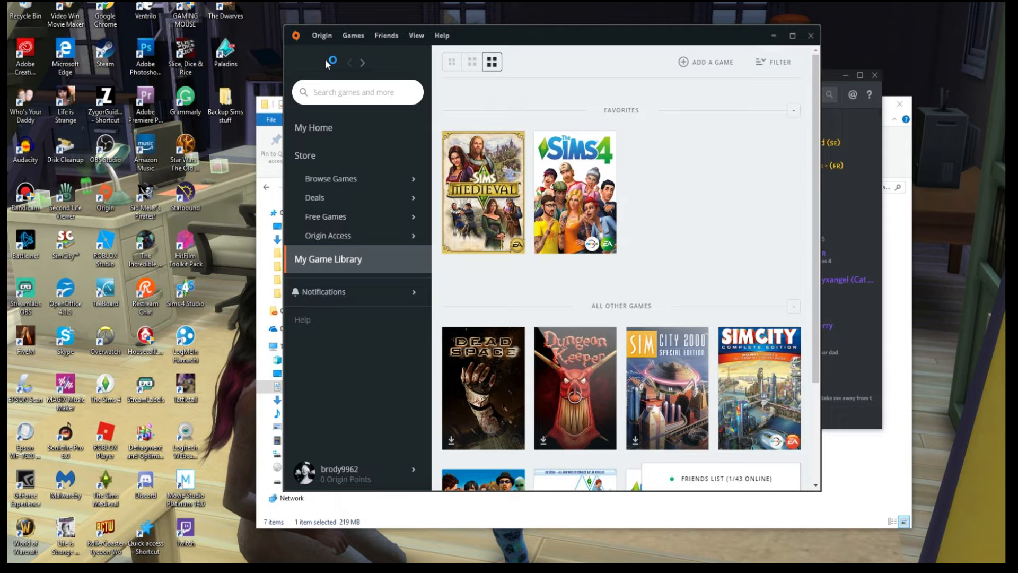
{"action": "left_click", "coordinate": [320, 35]}
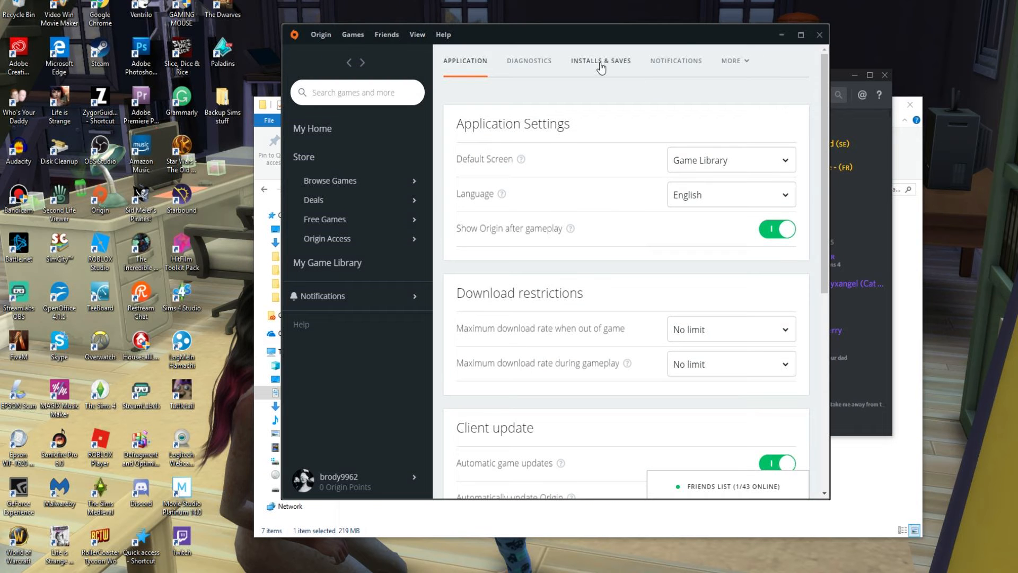
{"action": "left_click", "coordinate": [600, 61]}
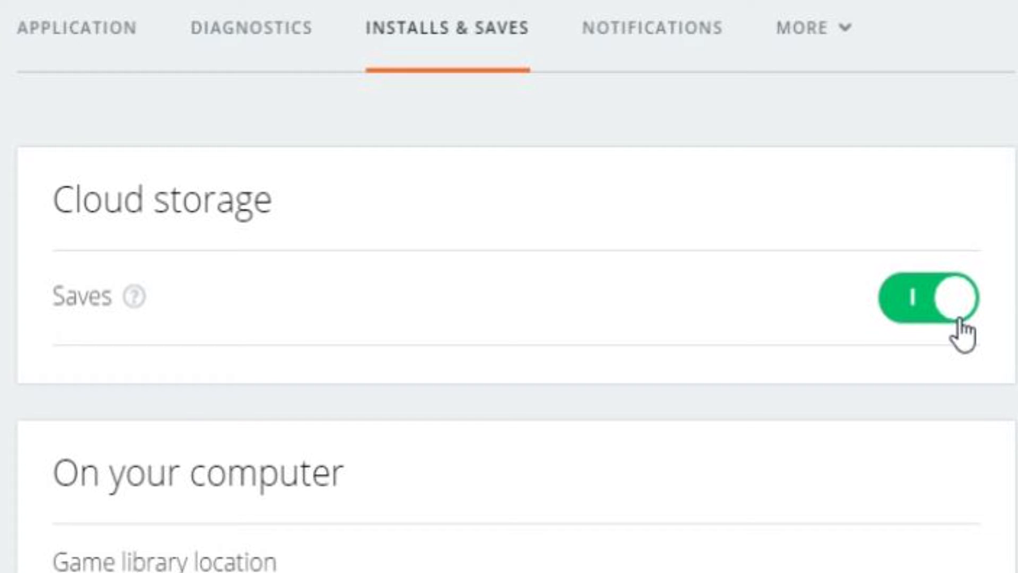
{"action": "left_click", "coordinate": [930, 297]}
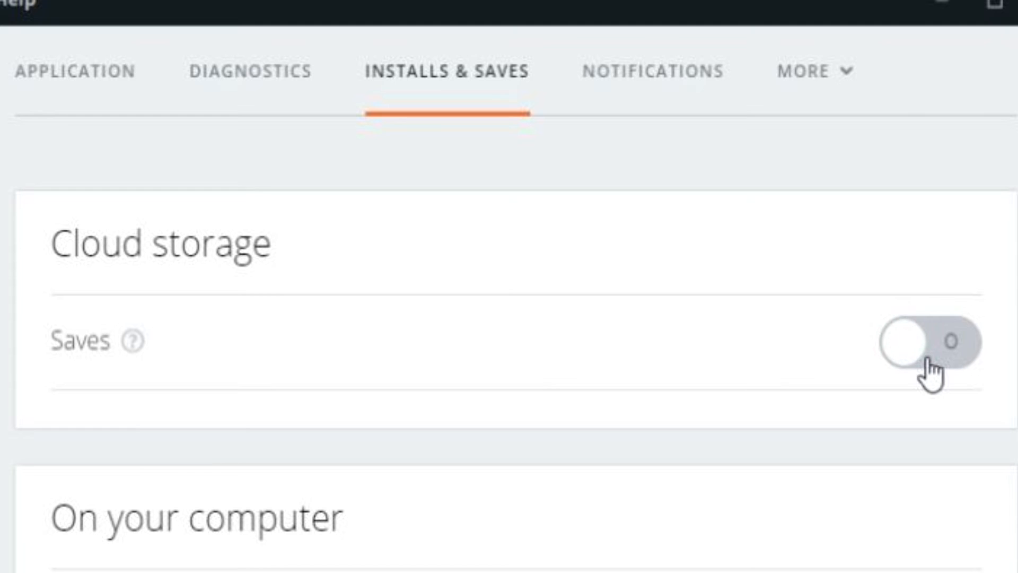
{"action": "mouse_move", "coordinate": [922, 376]}
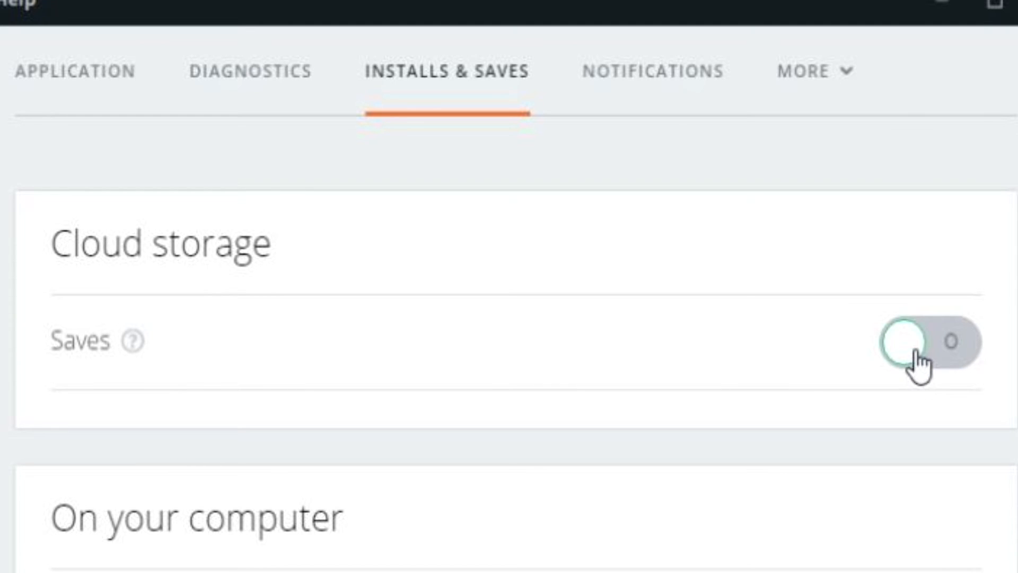
{"action": "left_click", "coordinate": [930, 343]}
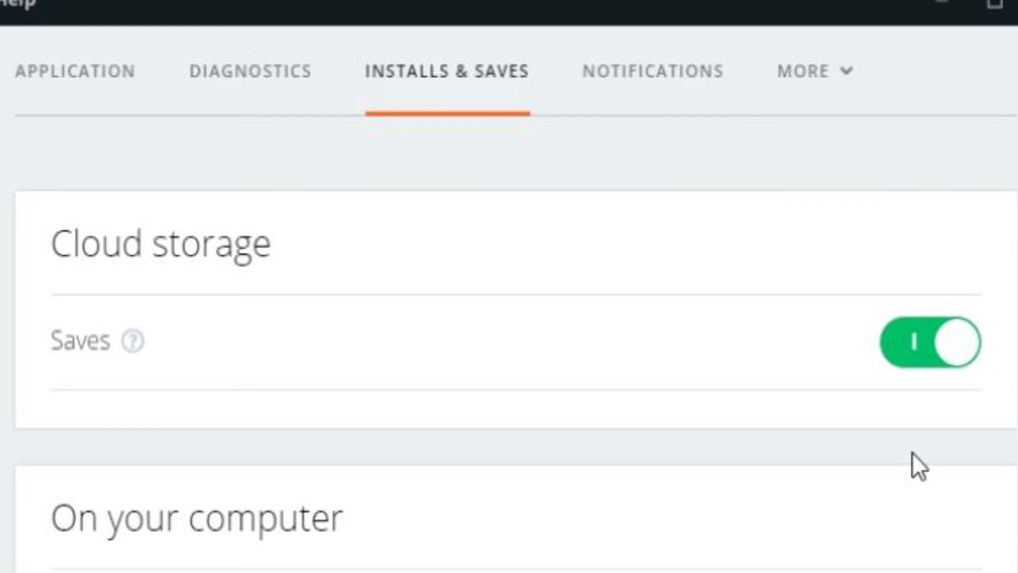